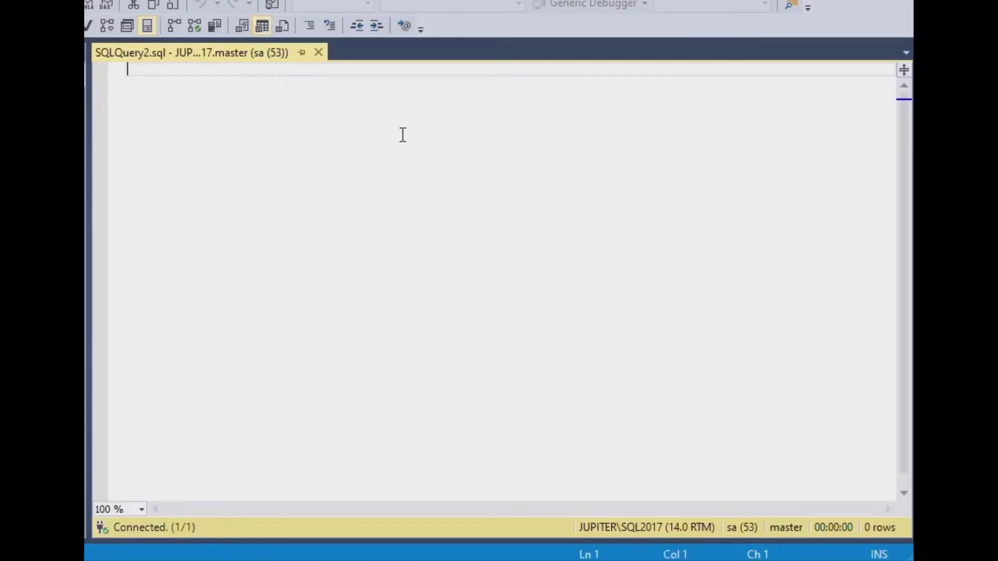
Step: Begin the query with "Use YouTubeStuff;" followed by a Go line
text(Use Y)
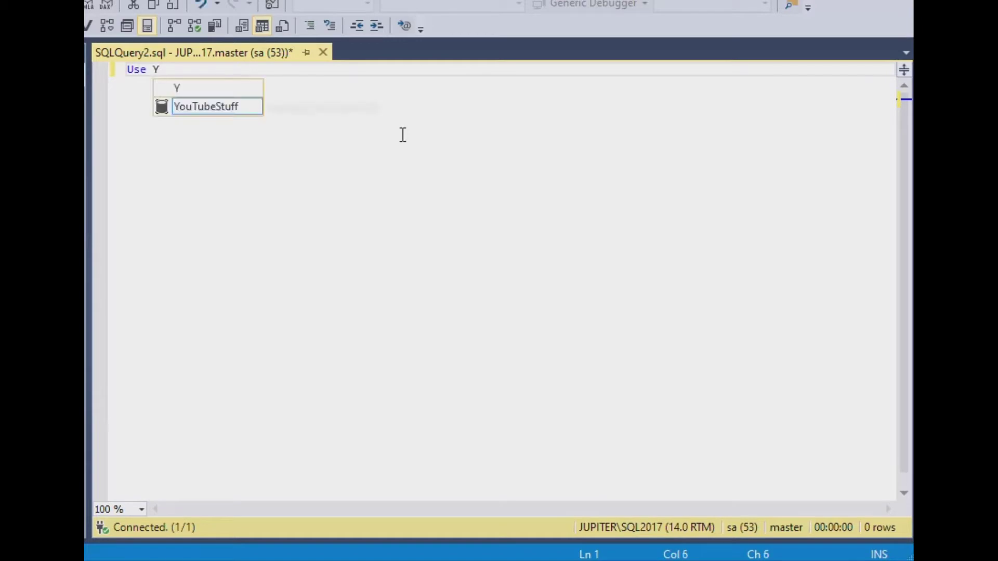
key(Tab)
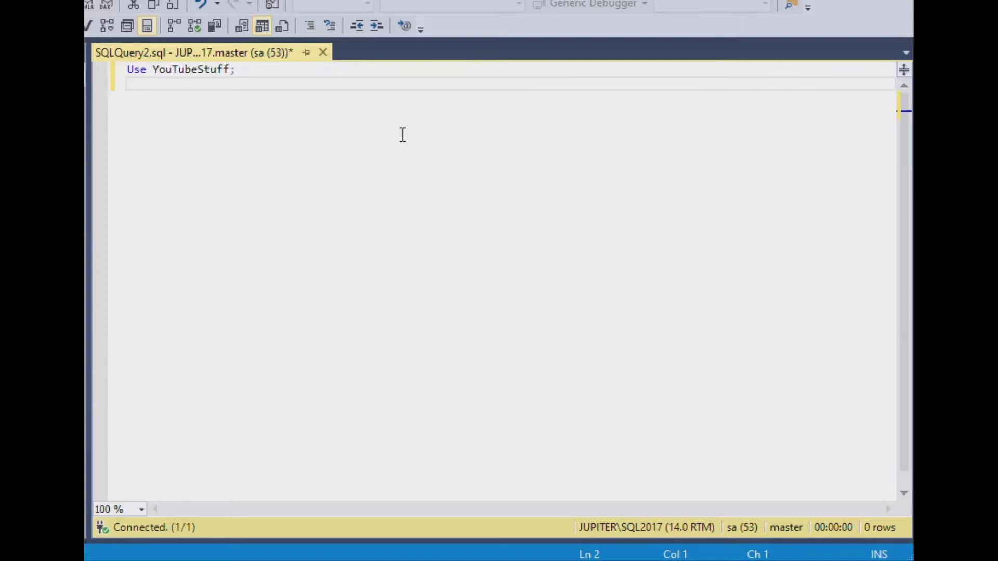
text(Go)
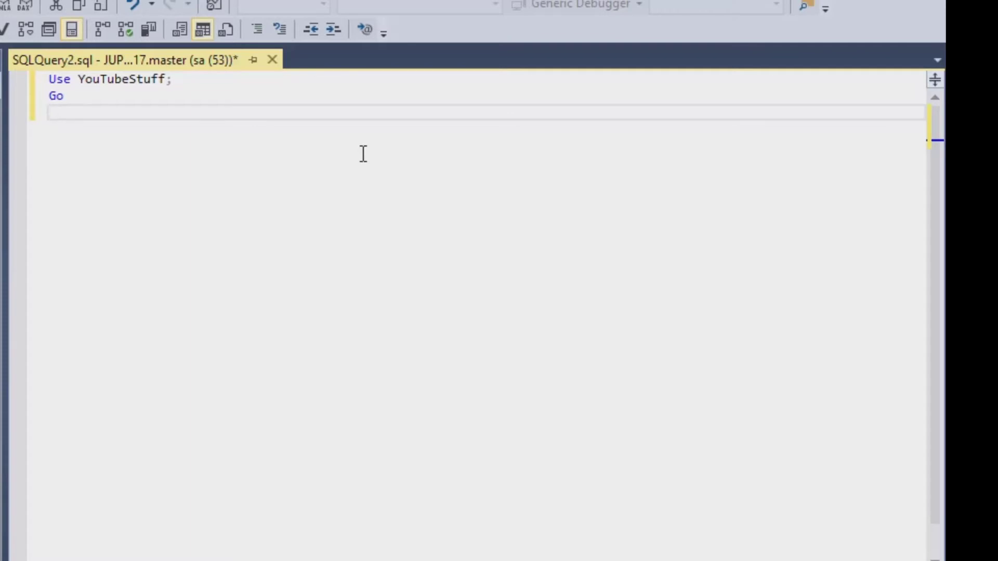
Step: Write "With yr(n) as" with an empty parenthesised body and a --CTE comment
text(Wi)
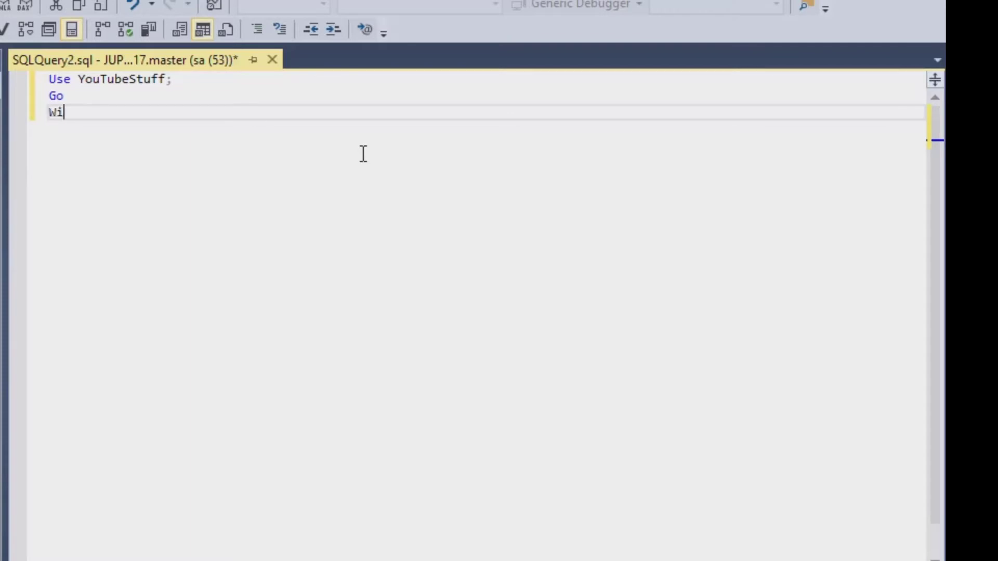
text(th)
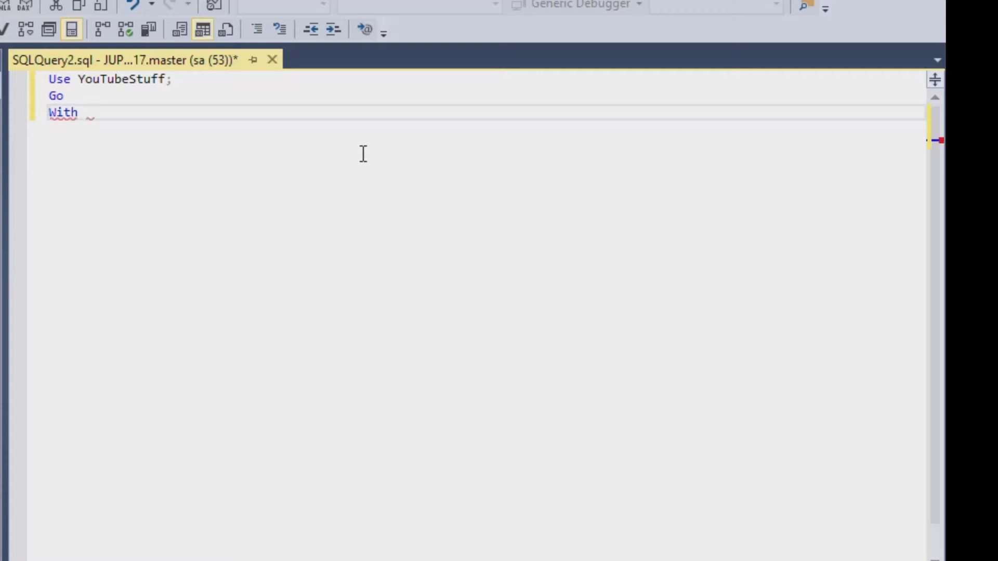
text(yr)
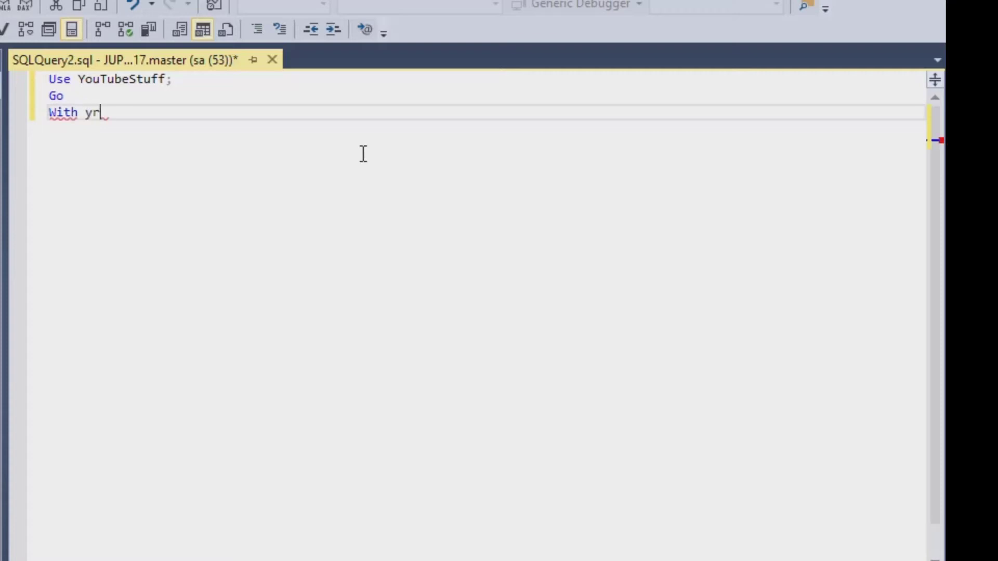
text((n) as)
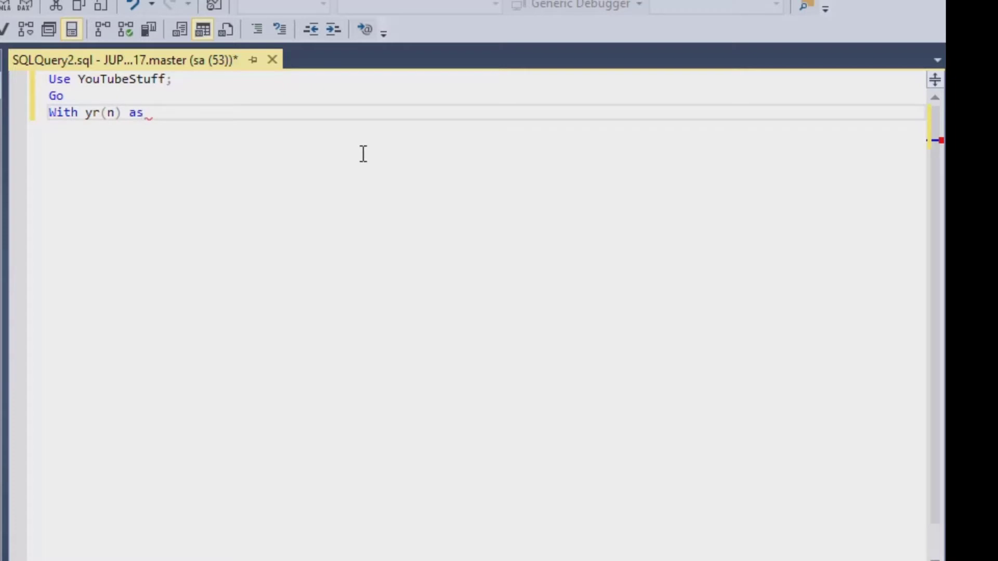
key(enter)
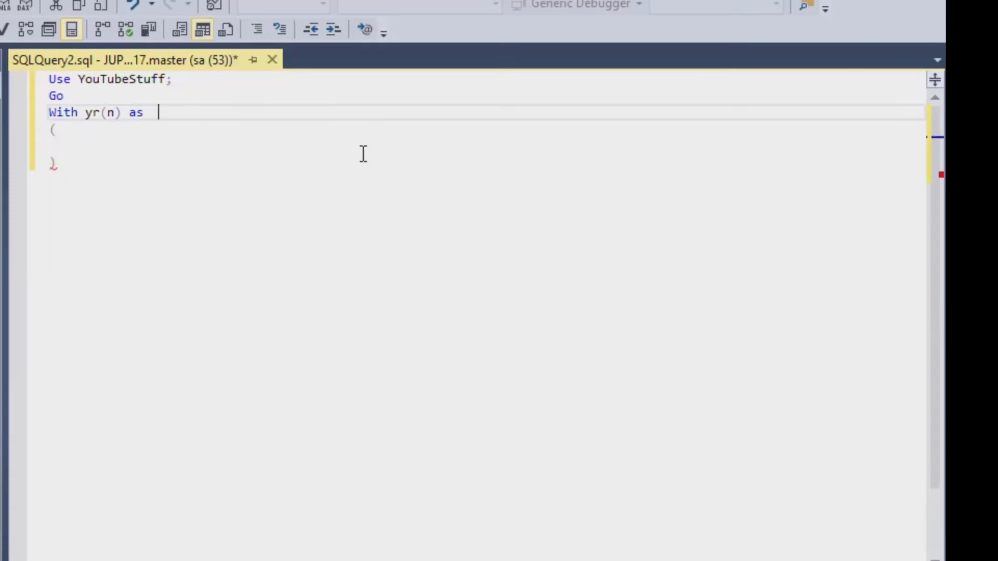
text(-CTE)
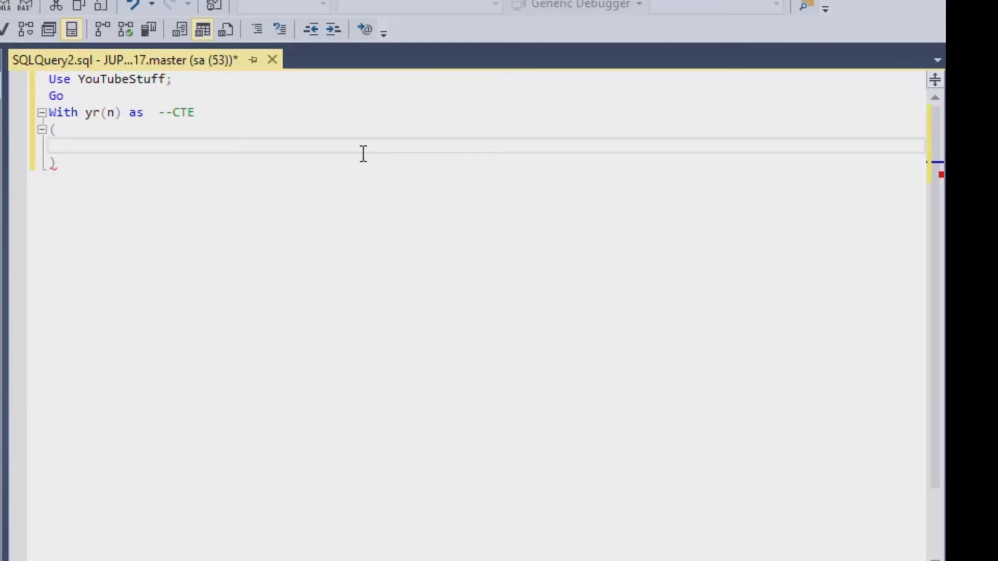
Step: Add the anchor line "Select 2000 As n" inside the CTE body
text(Select)
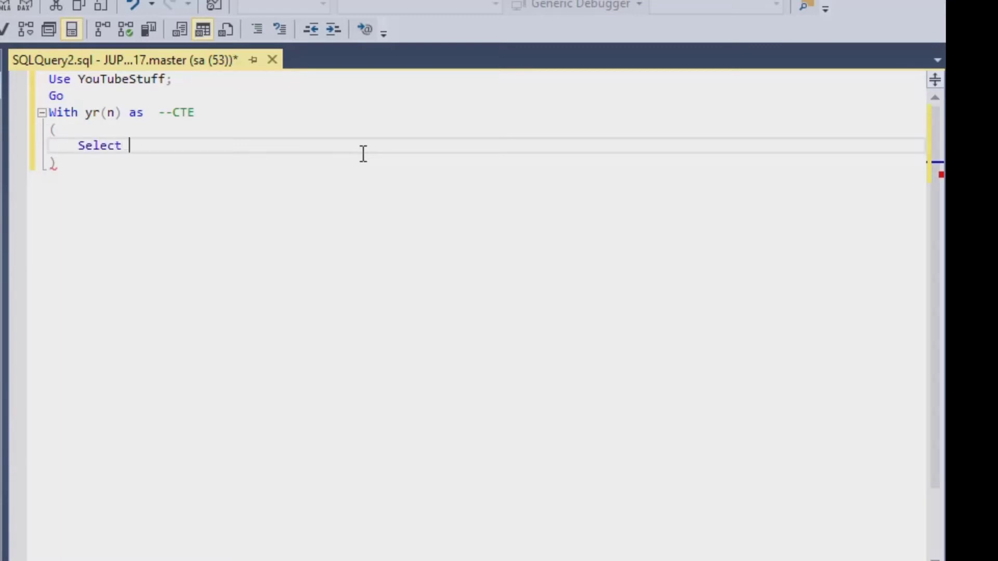
text(2000)
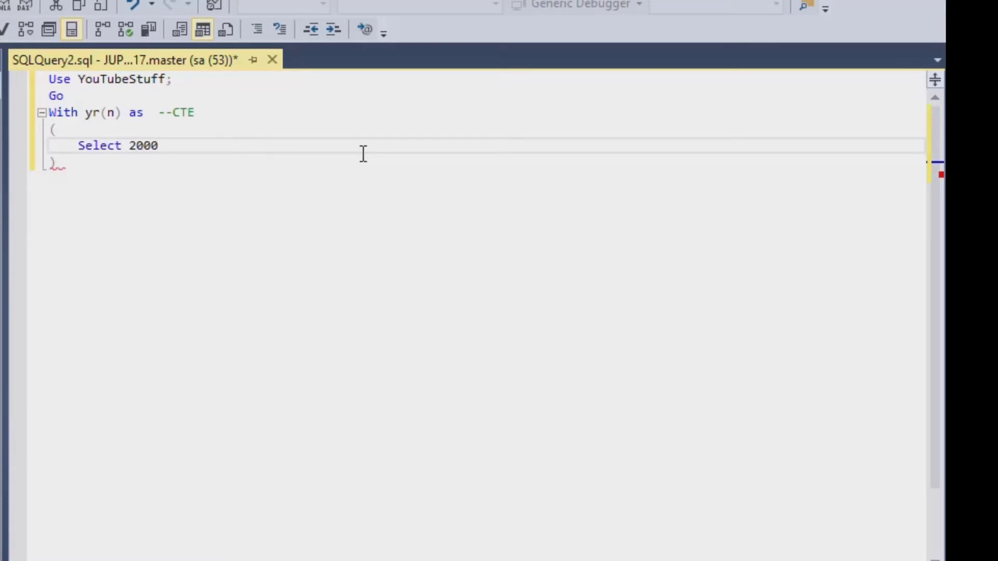
text(As)
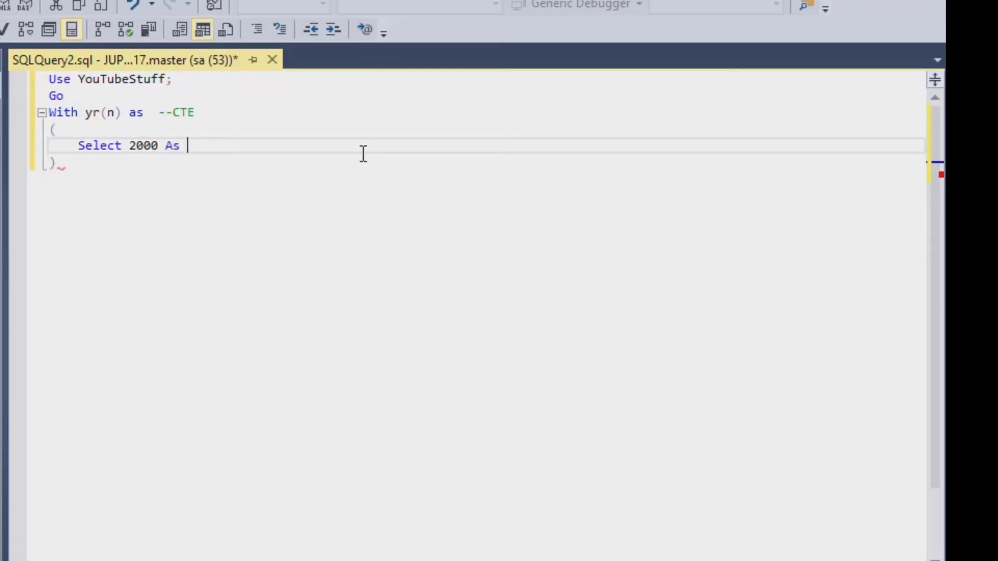
text(n)
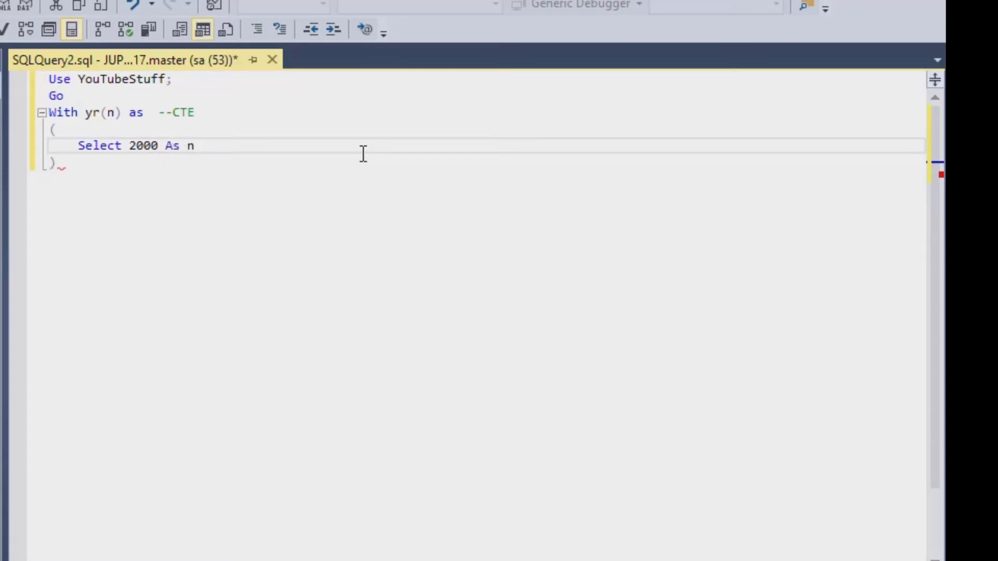
key(enter)
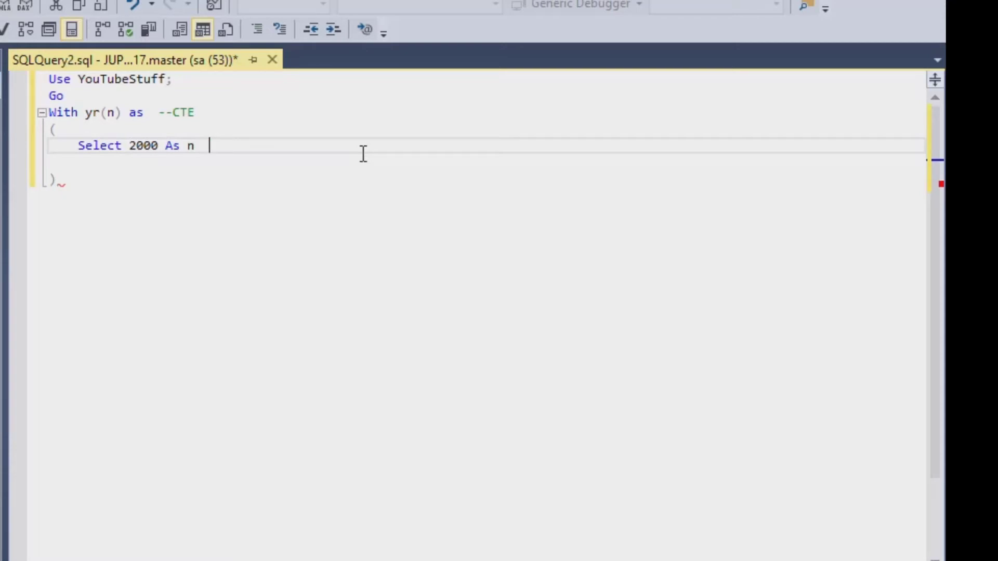
Step: Add comments noting Oracle's "From Dual" and DB2's sysibm.sysdummy1 equivalents
text(--o)
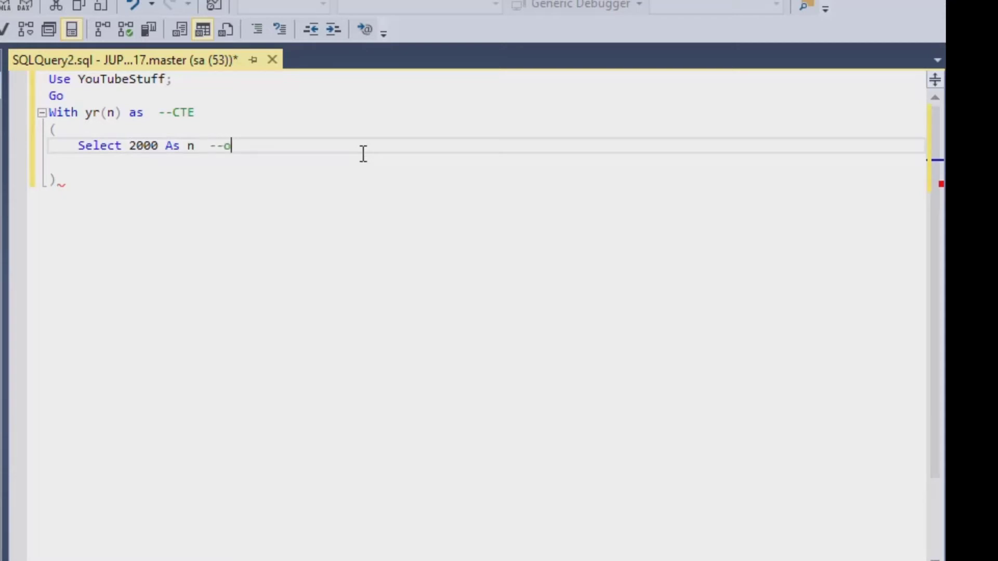
text(RACL)
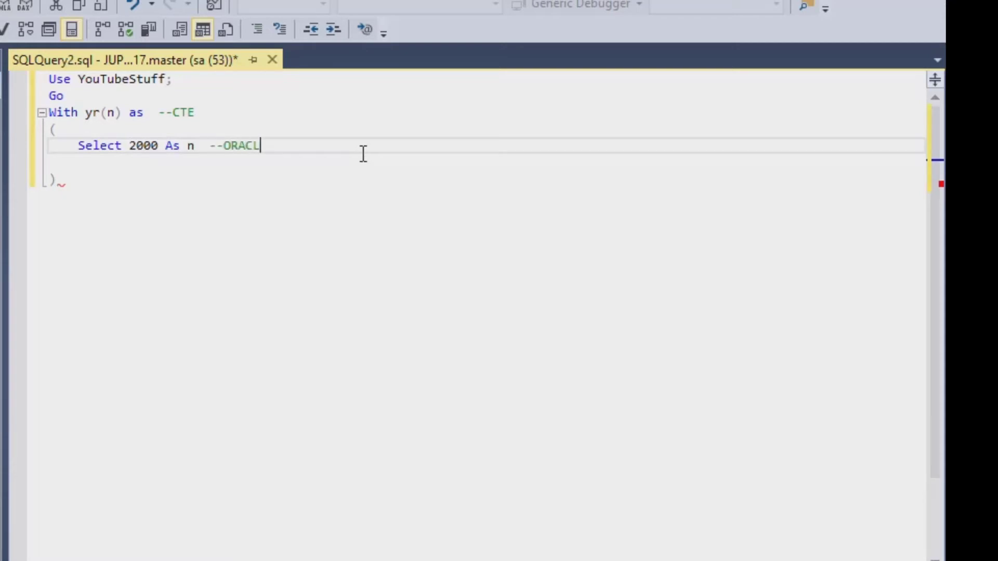
text(E)
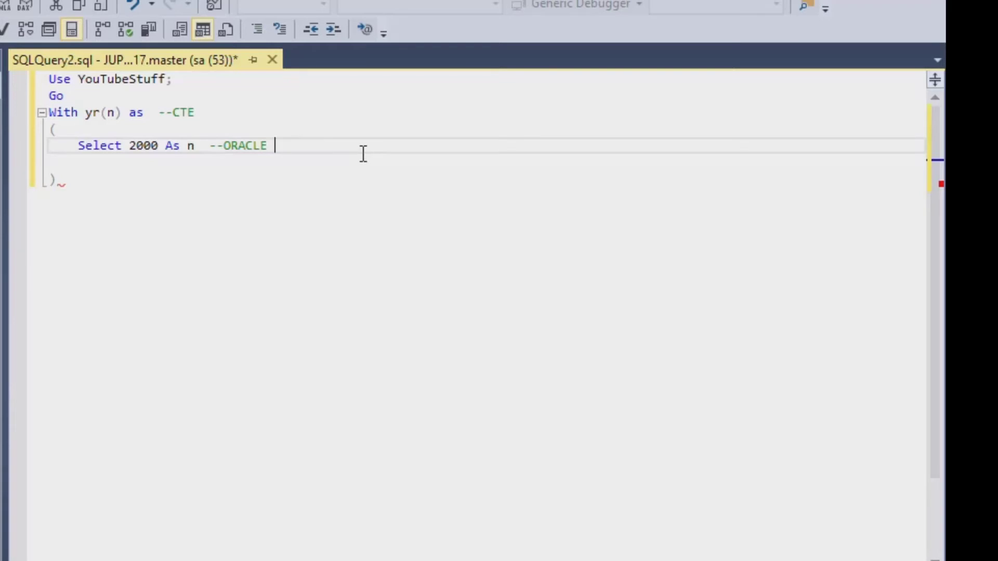
text(:)
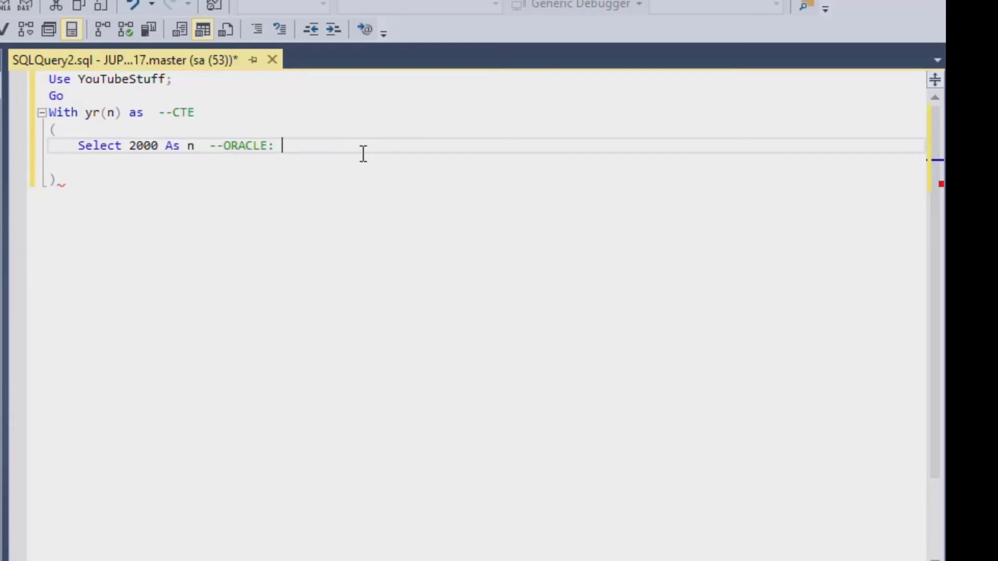
text(F)
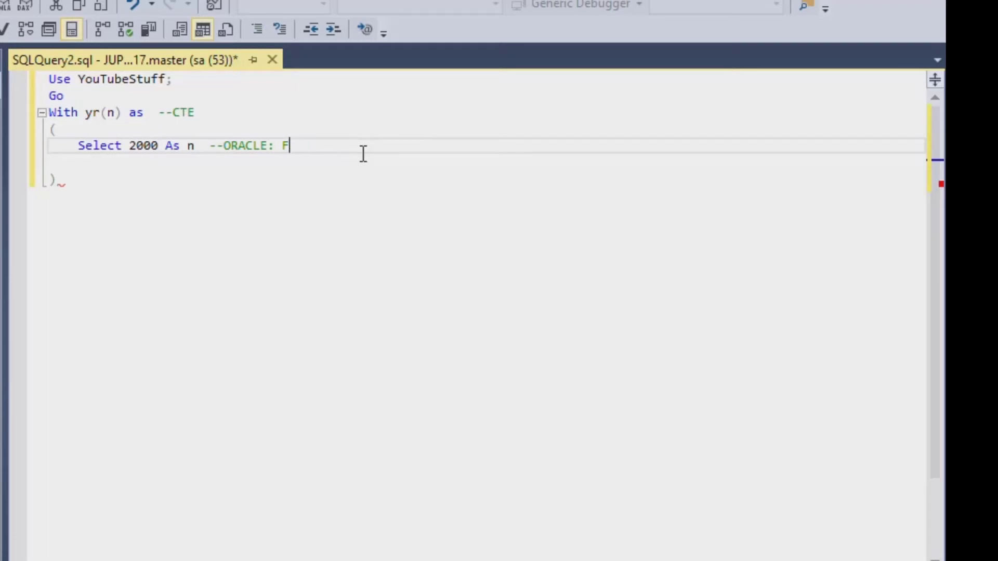
text(rom Dual)
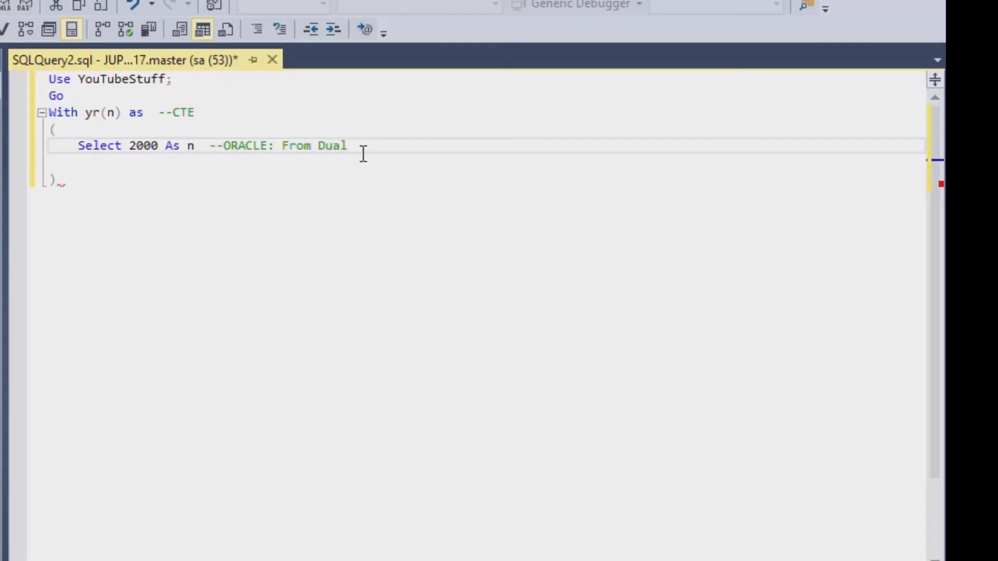
text(;)
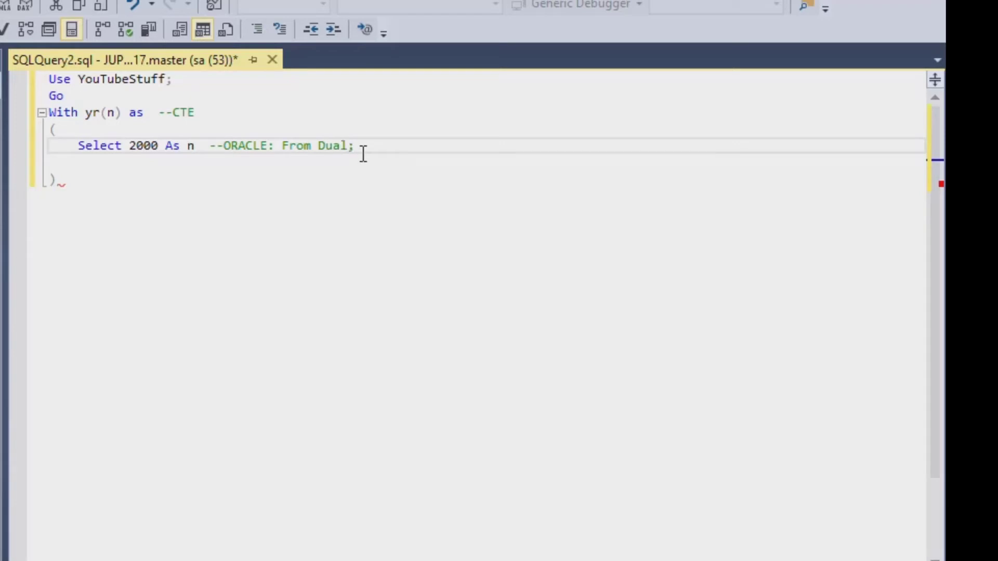
text(-DB)
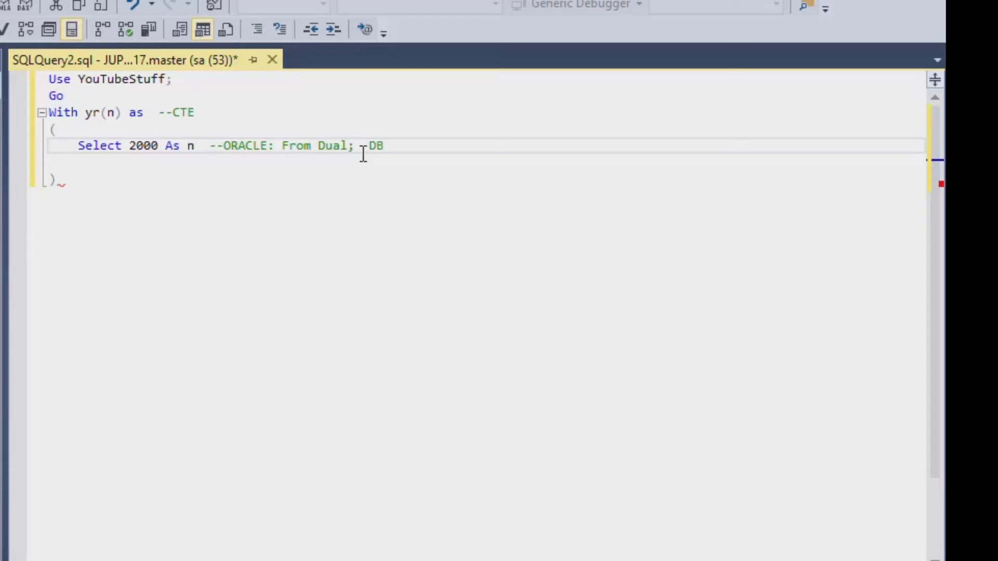
text(2)
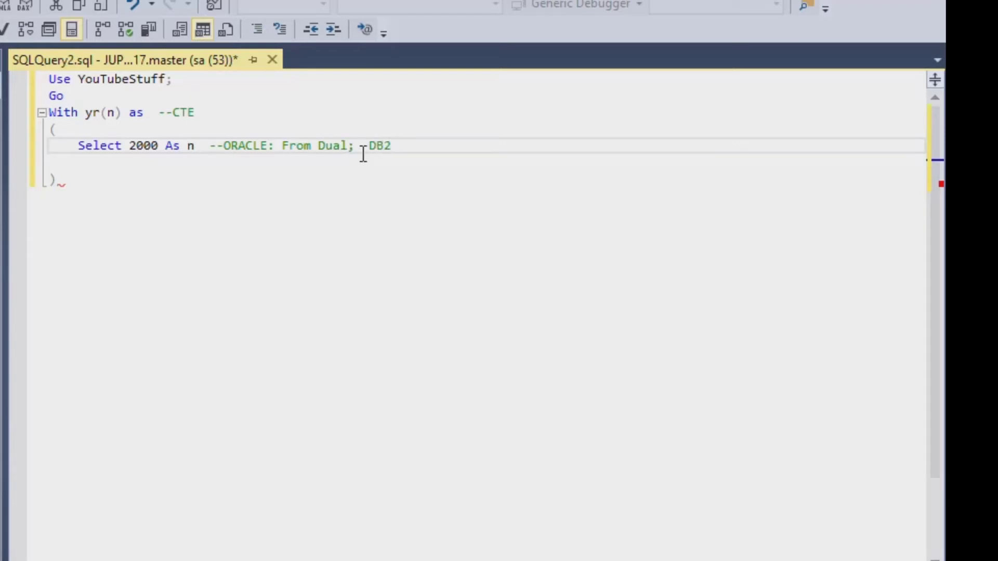
text(: From sy)
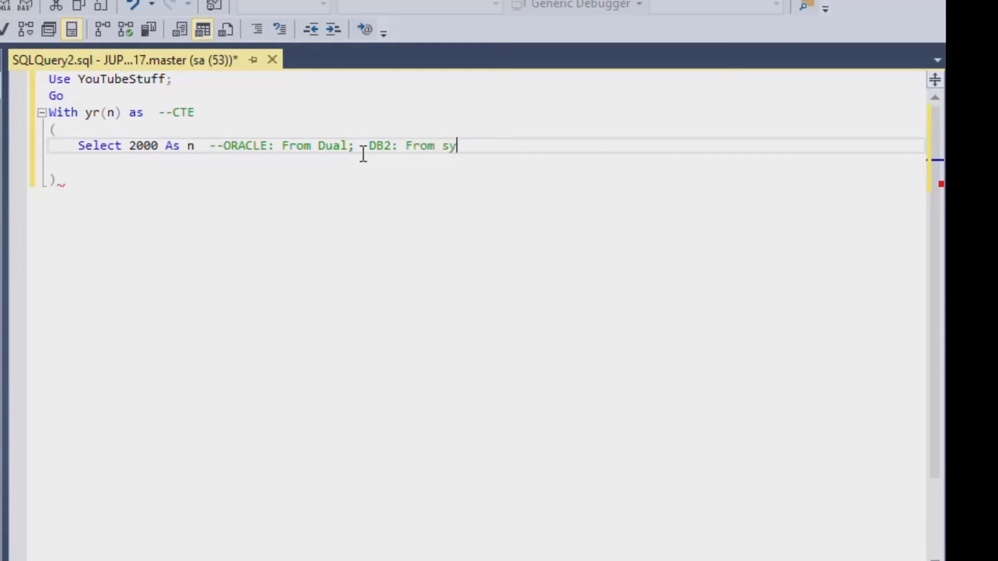
text(sibm.s)
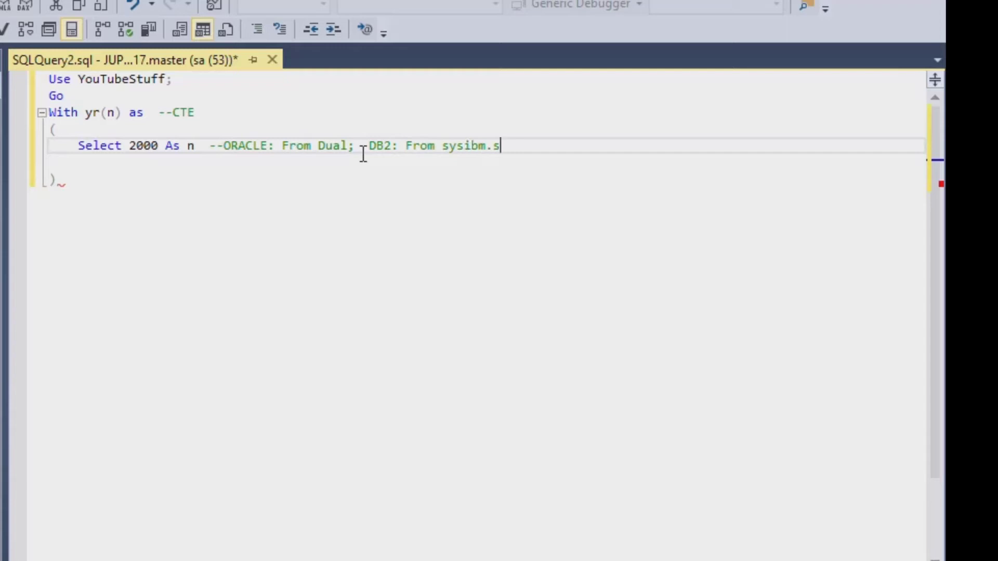
text(ysdu)
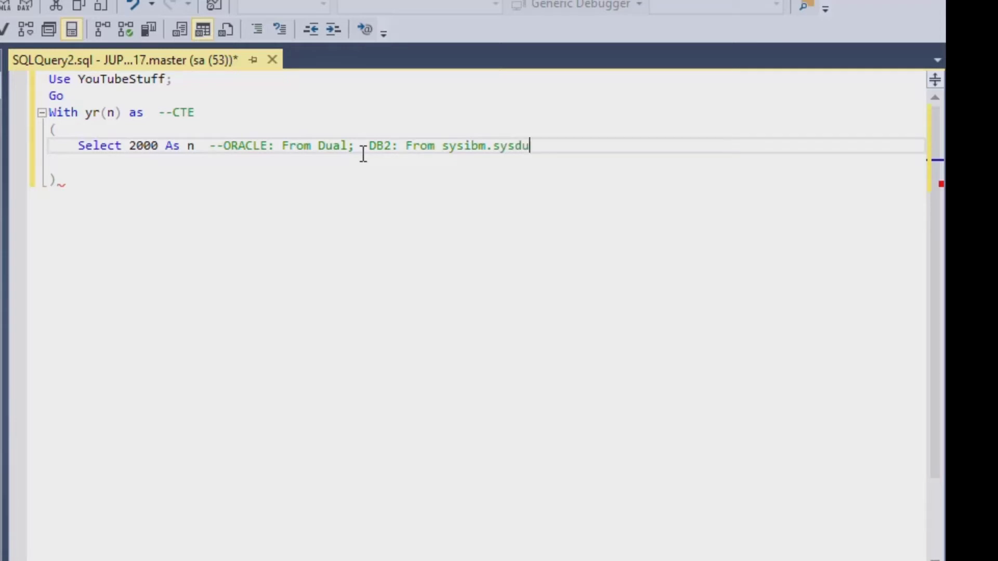
text(mmy1)
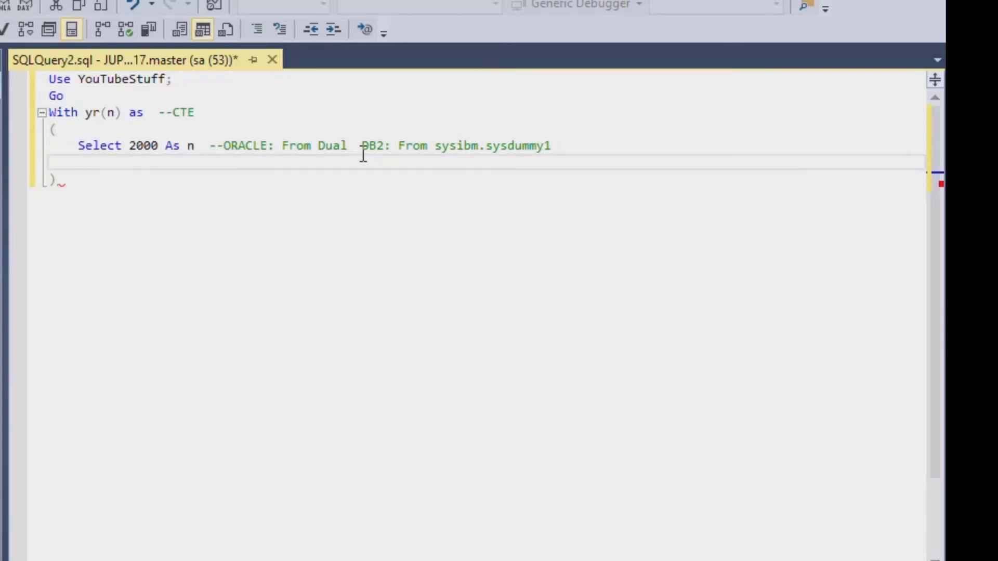
Step: Add the recursive part "Union All Select n + 1 From yr Where n < 2029"
text(U)
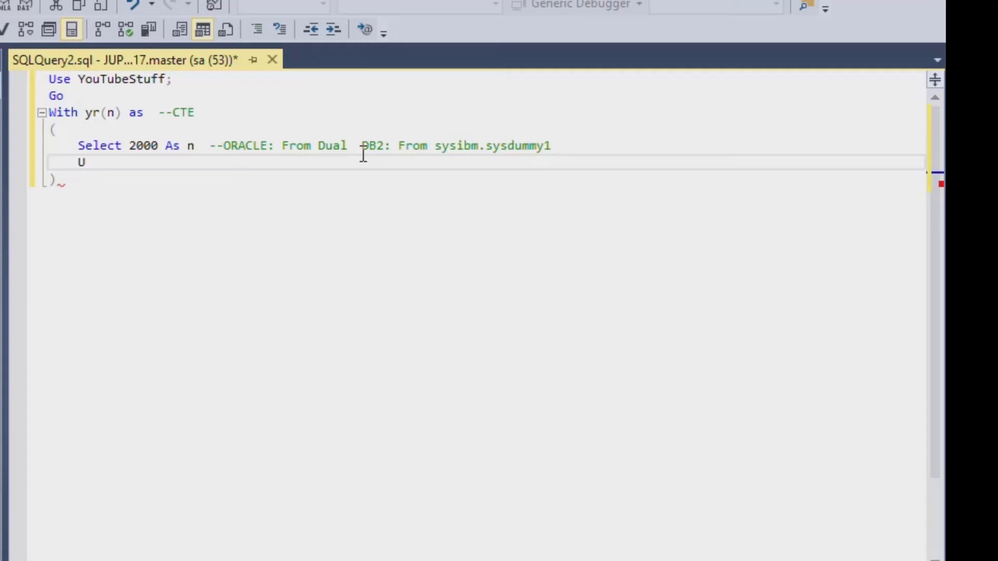
text(nion)
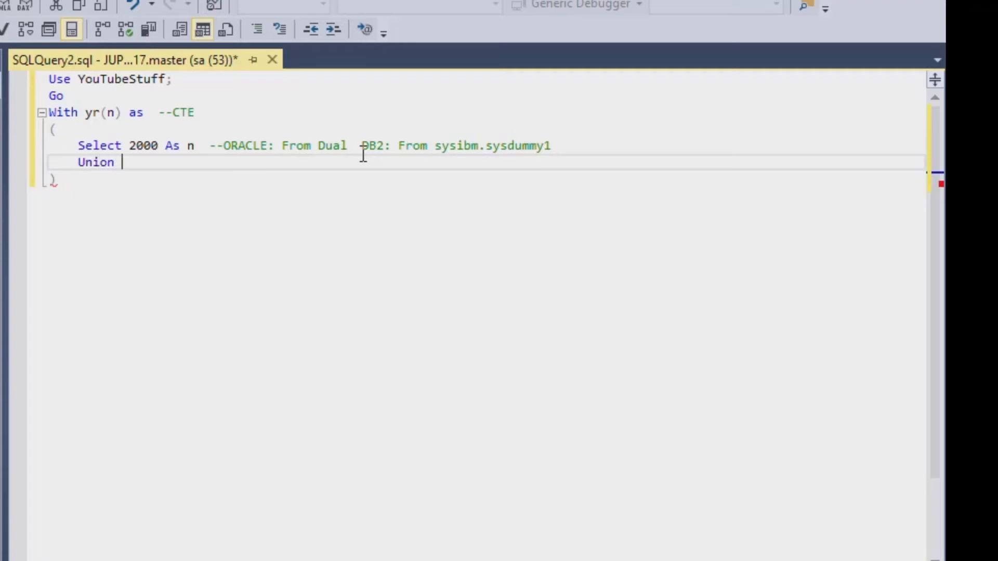
text(All)
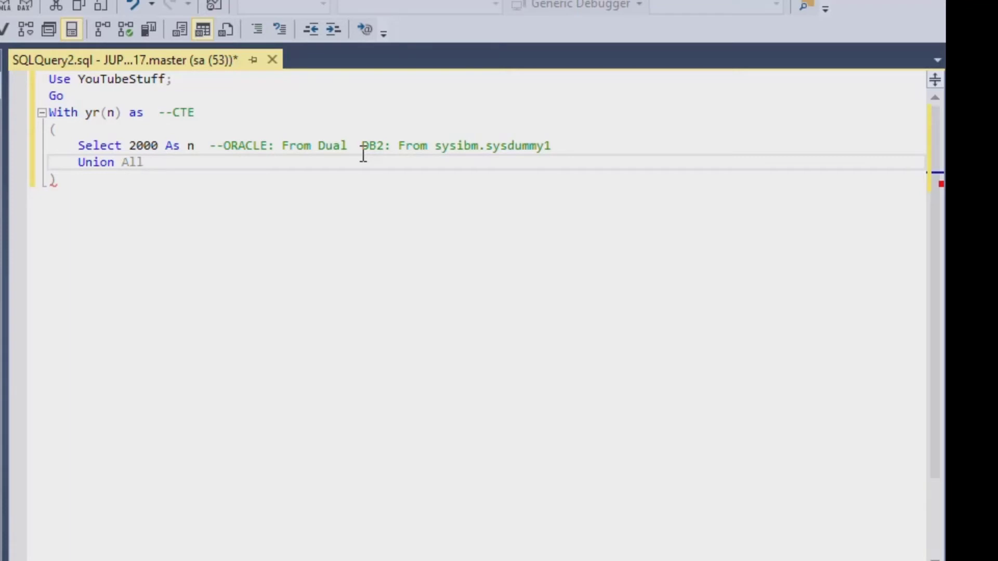
text(Select)
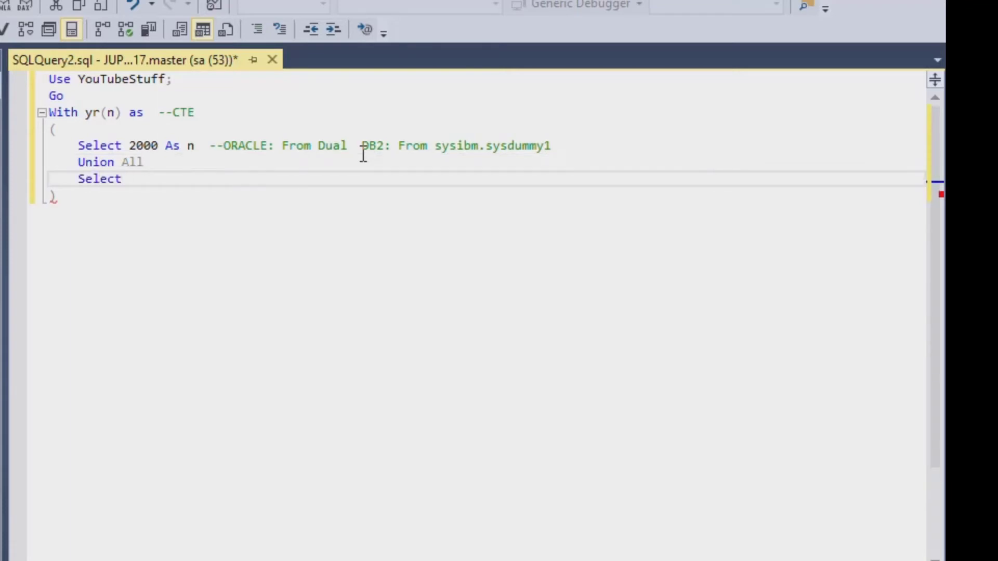
text(n + 1)
text(From yr)
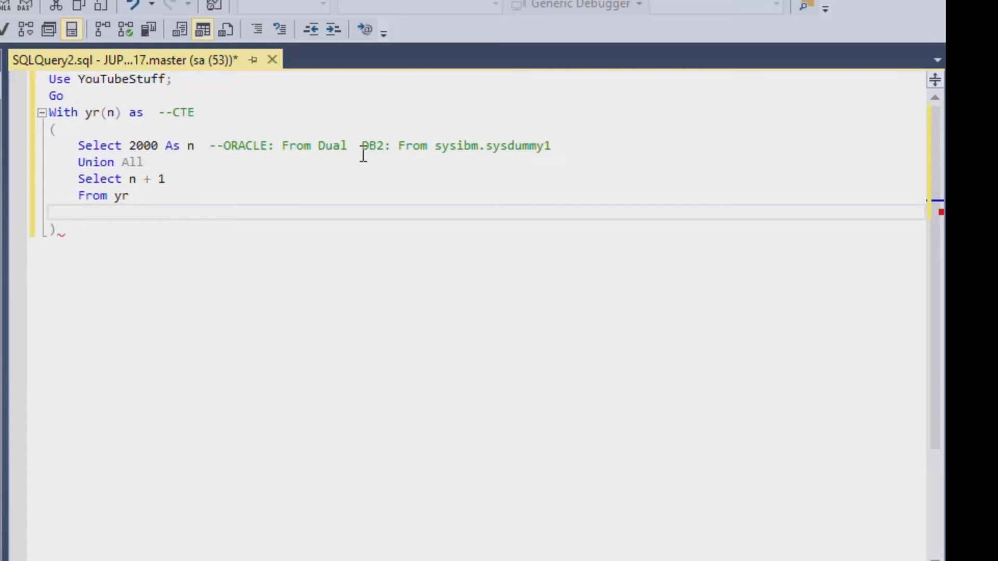
text(Where n)
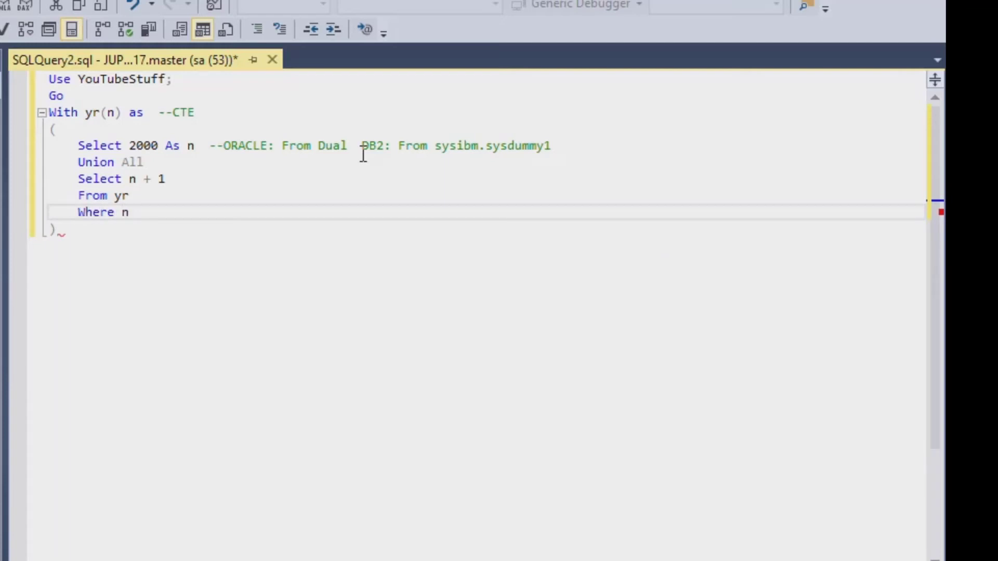
text(<)
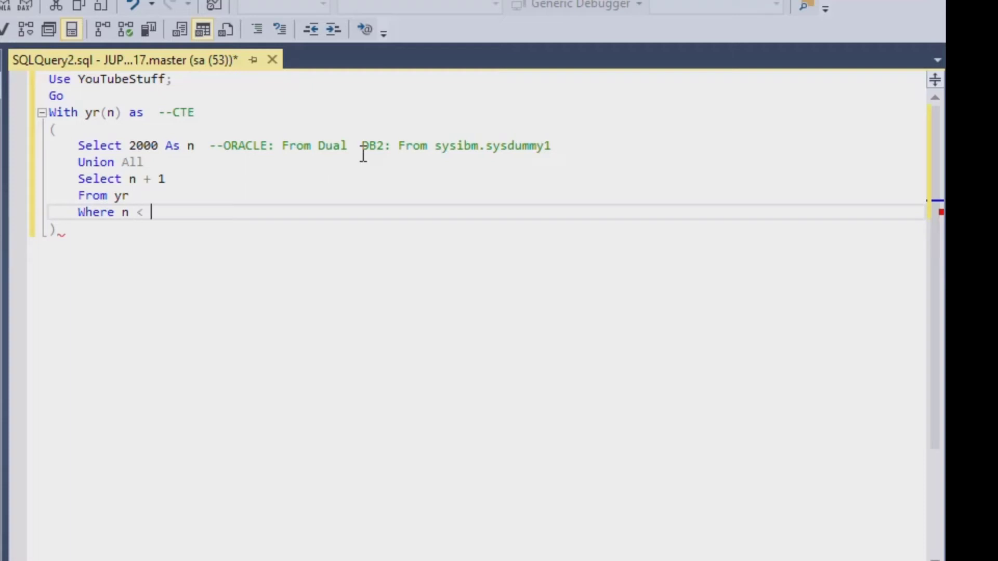
text(2029)
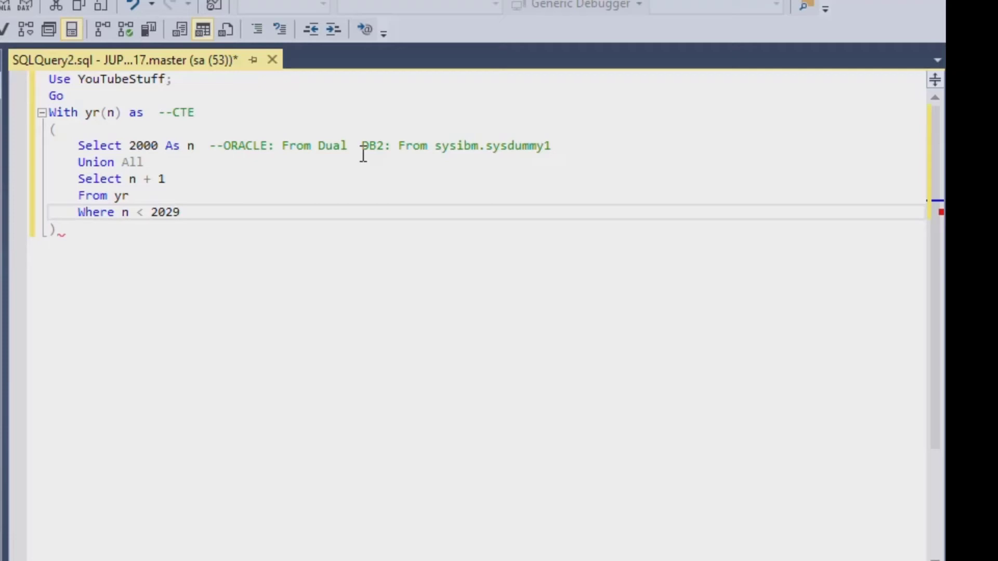
Step: Start a new blank line after the CTE's closing parenthesis for the outer query
click(95, 177)
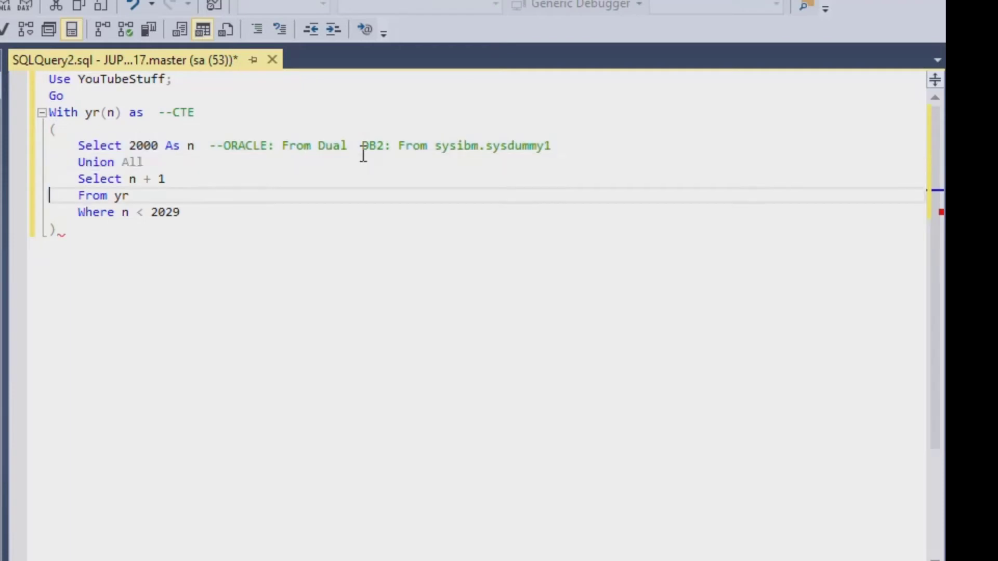
drag(78, 179, 180, 212)
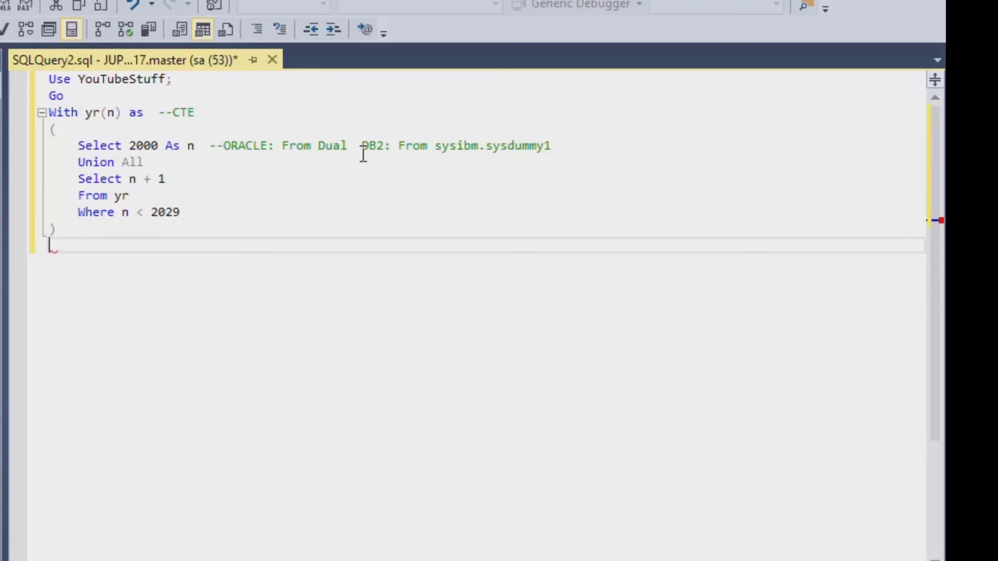
Step: Finish the statement with the outer query "Select n From yr;"
text(Select)
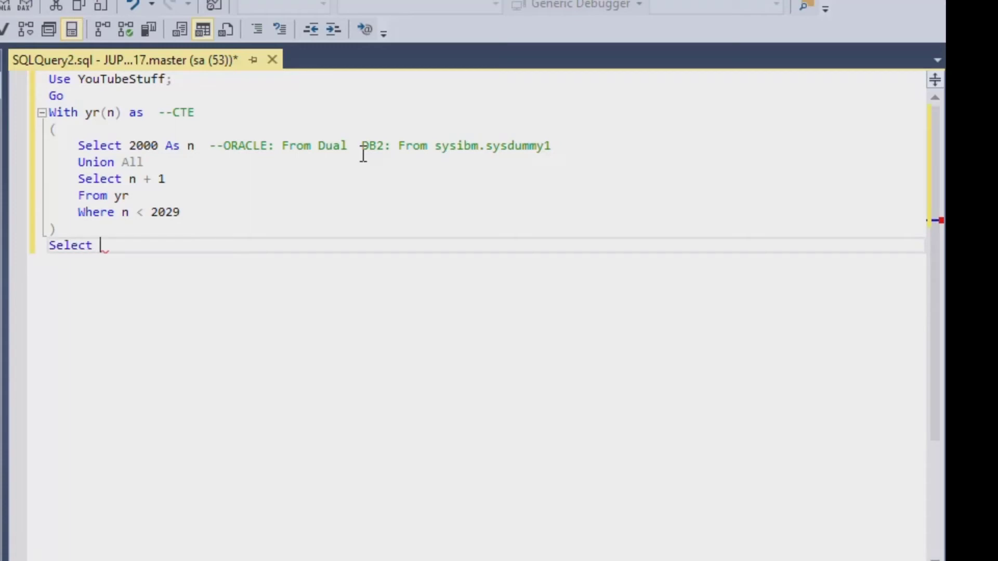
text(n)
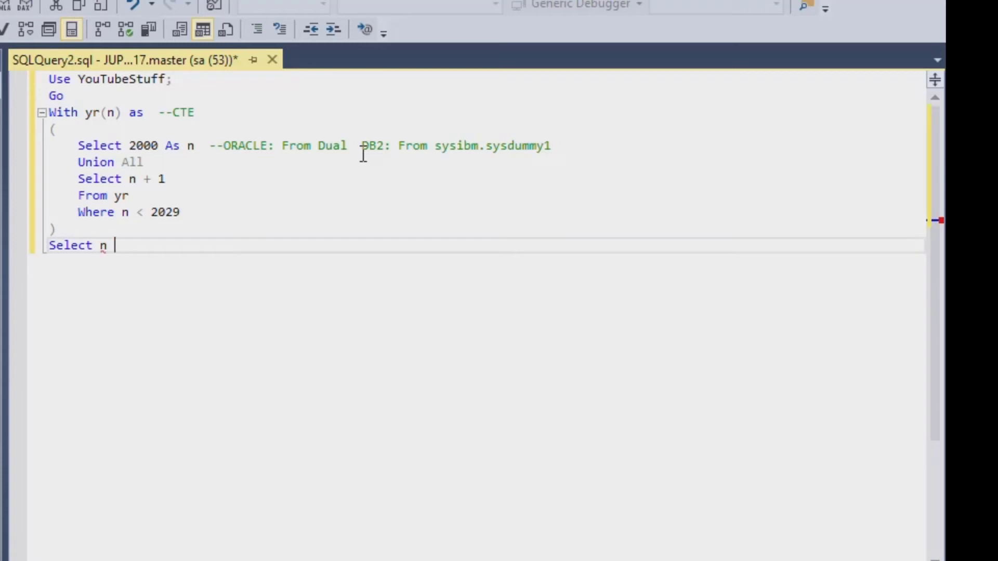
text(F)
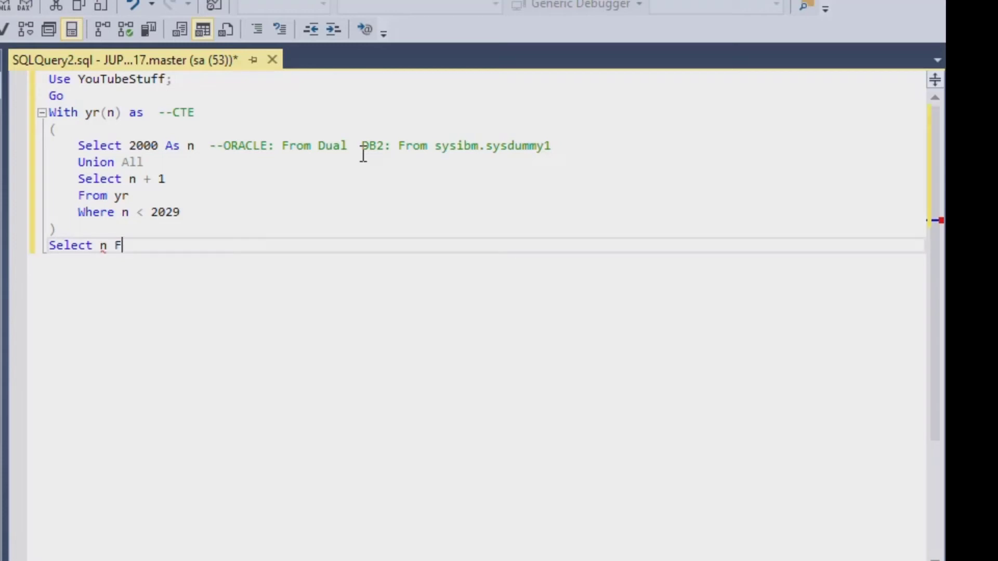
text(rom yr)
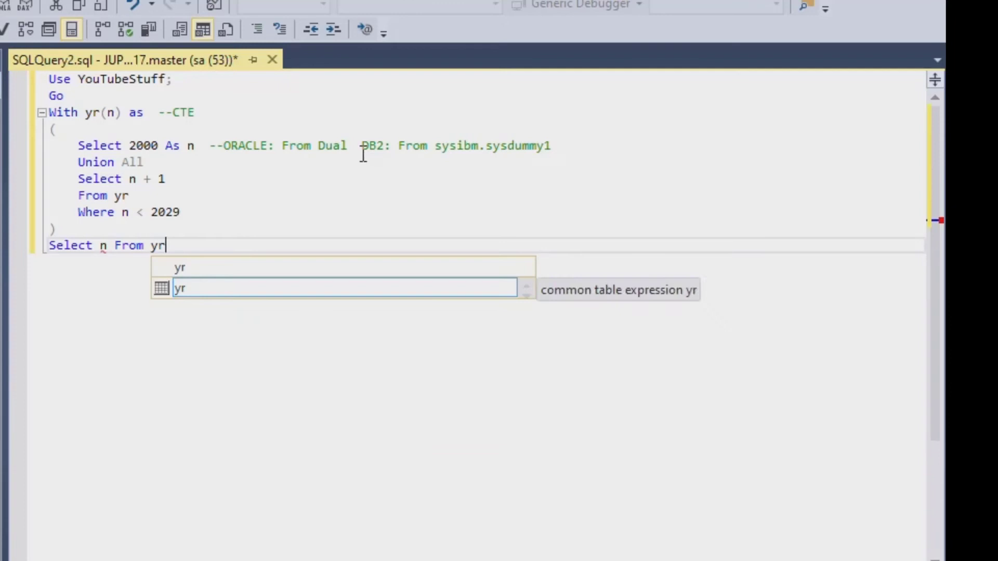
text(;)
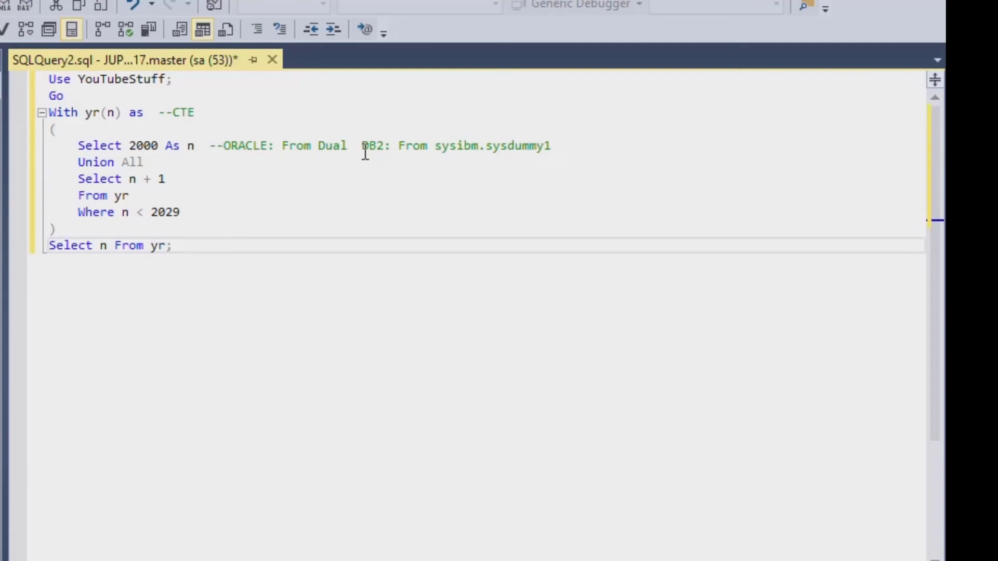
mouse_move(236, 137)
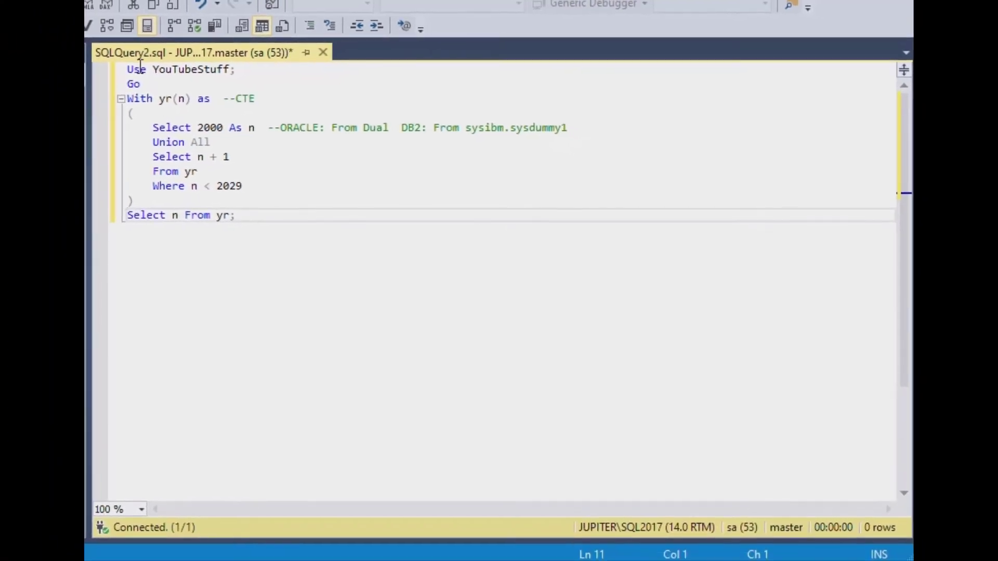
Step: Execute the query and scroll the 30 result rows from 2000 to 2029
click(236, 113)
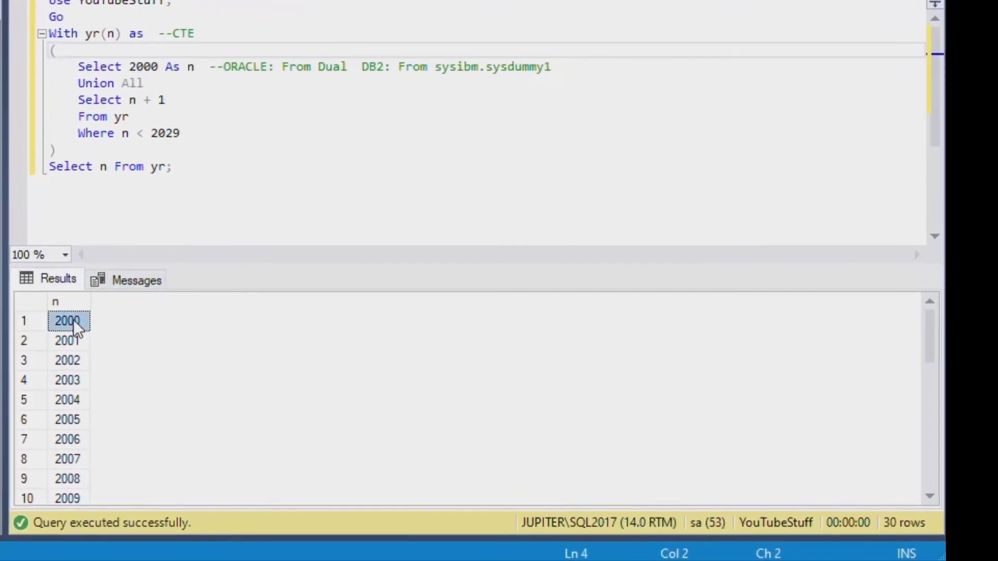
click(67, 361)
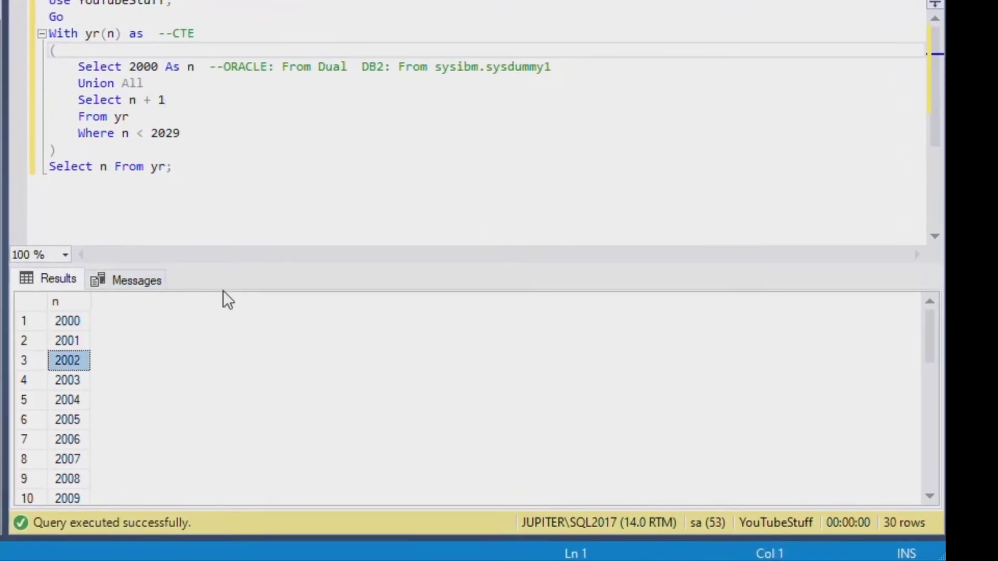
scroll(down, 3)
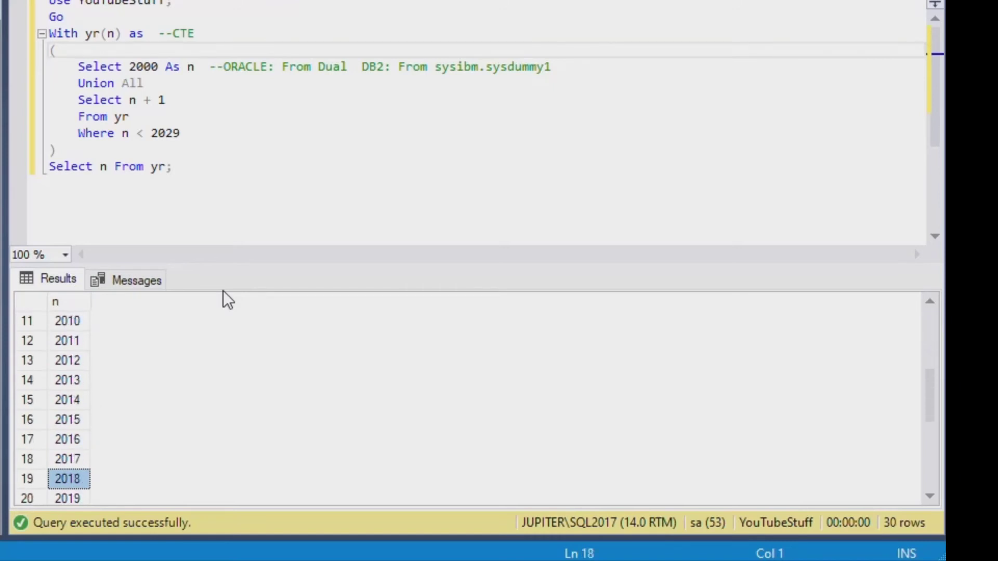
scroll(down, 3)
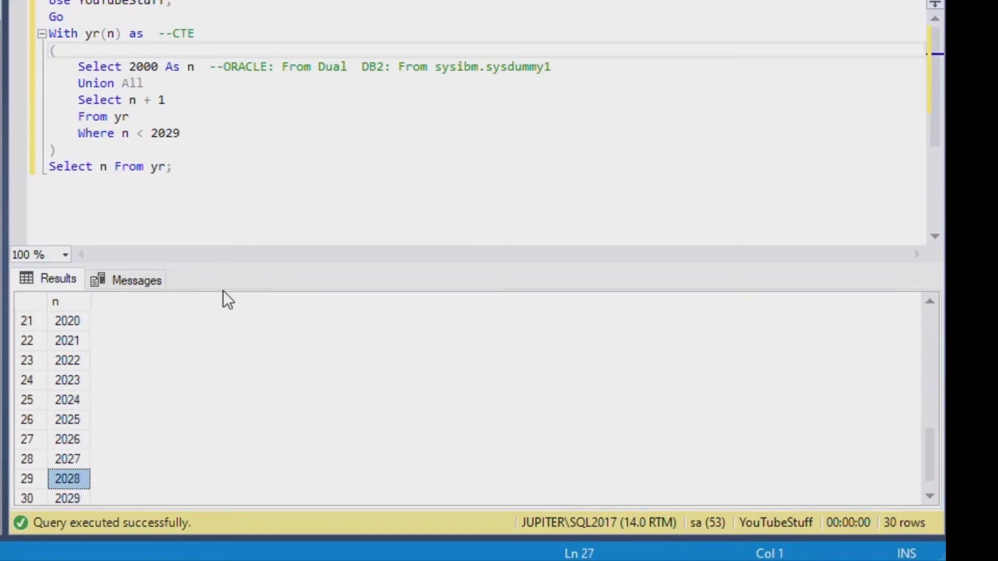
scroll(down, 3)
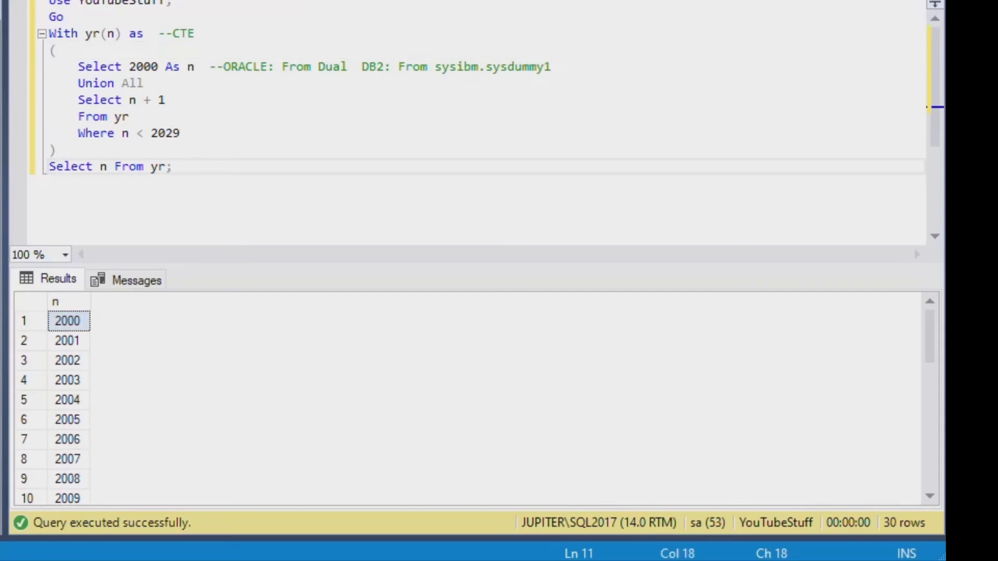
mouse_move(198, 145)
text(100)
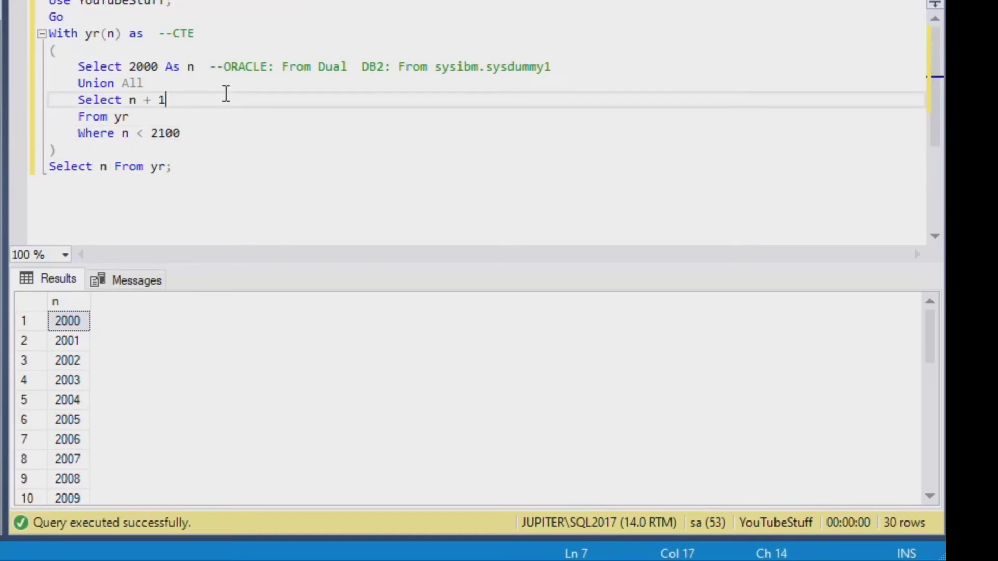
Step: Change to n + 2 and n < 2100, rerun, and browse the 51 years to 2100
text(2)
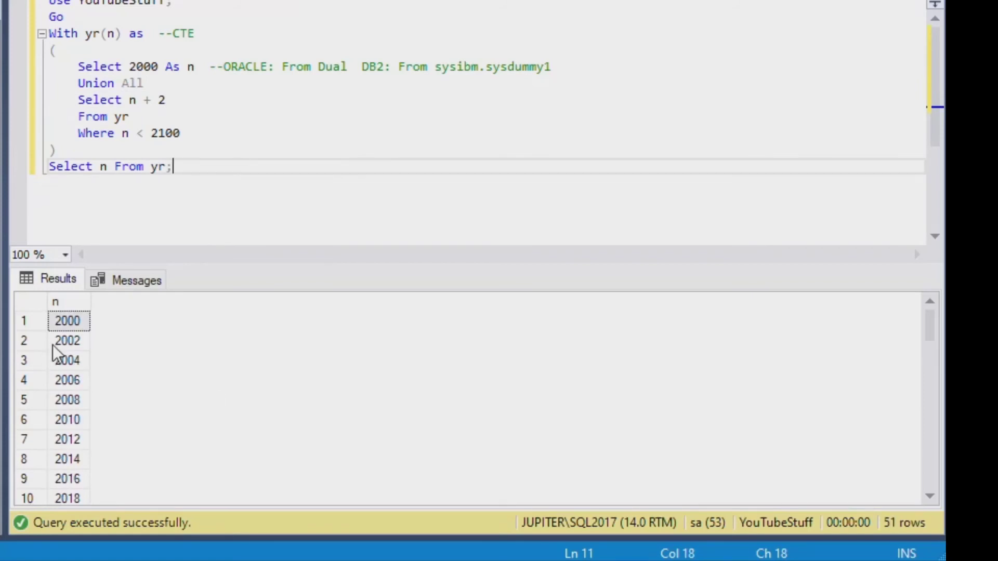
click(66, 360)
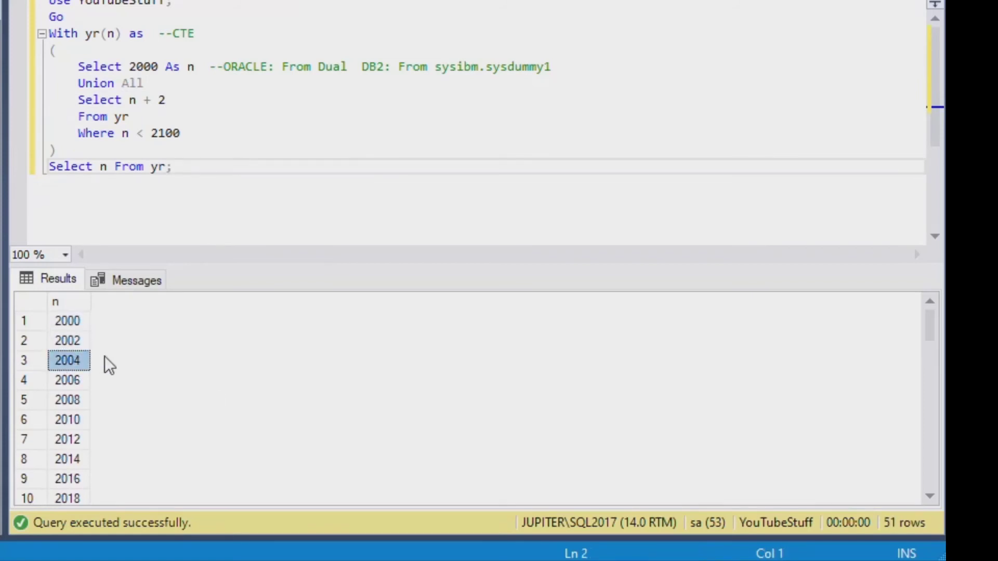
scroll(down, 3)
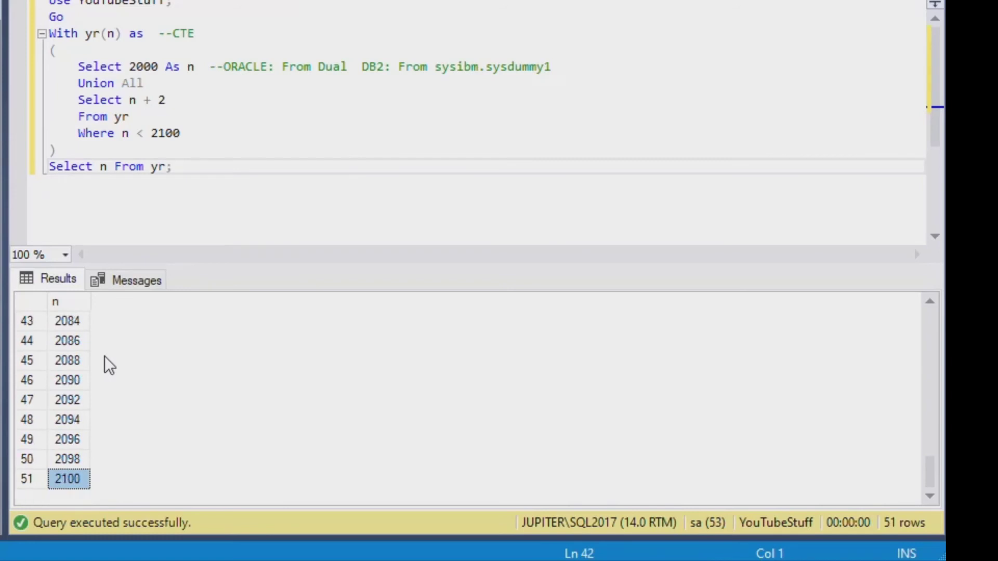